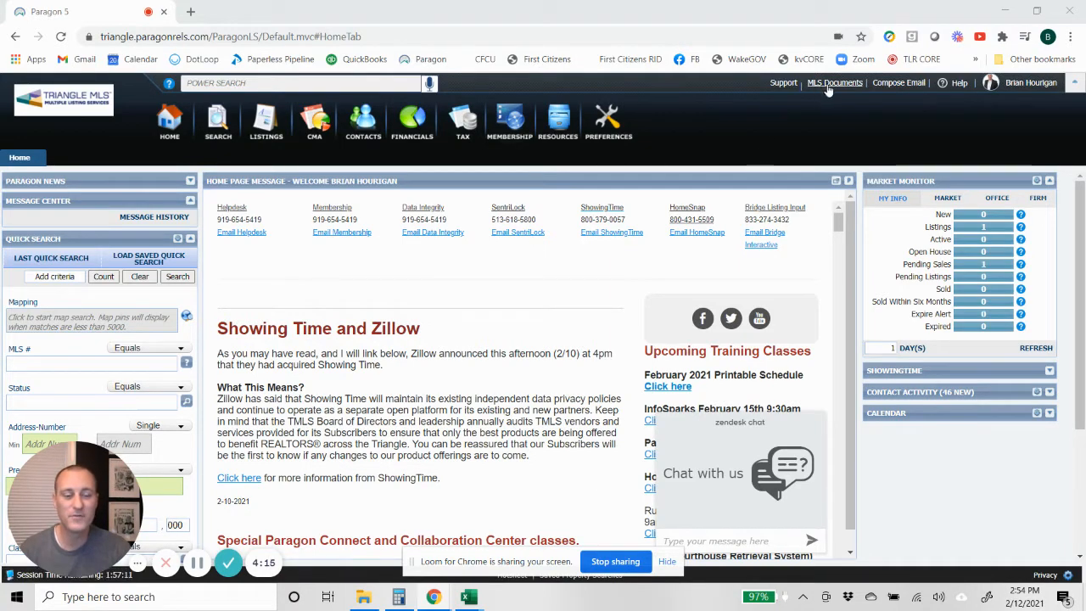
{"action": "mouse_move", "coordinate": [822, 118]}
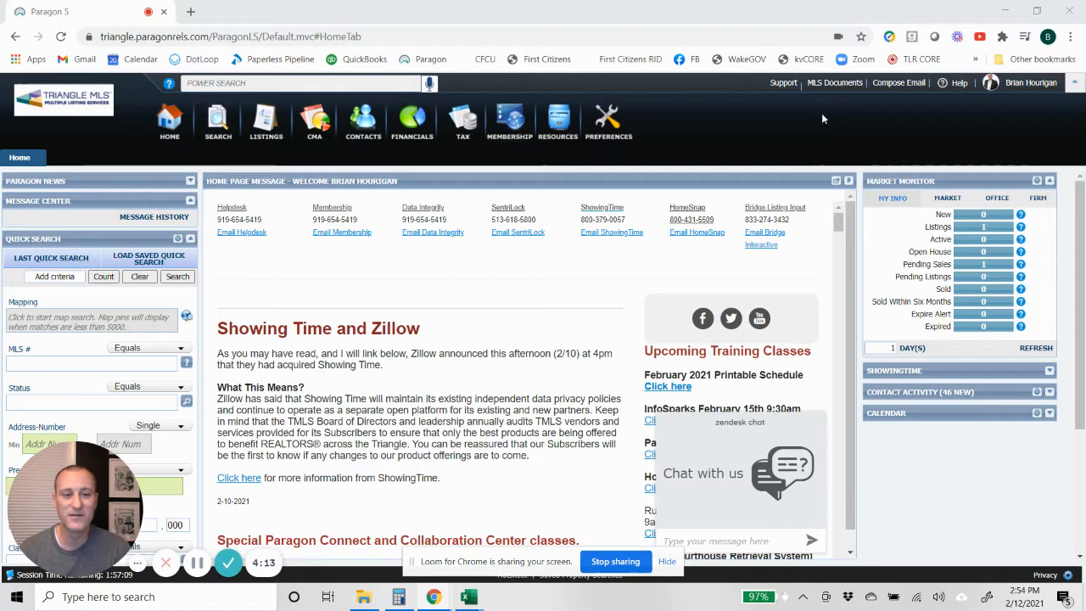
Open the MLS Documents library from the Paragon header links.
{"action": "left_click", "coordinate": [834, 82]}
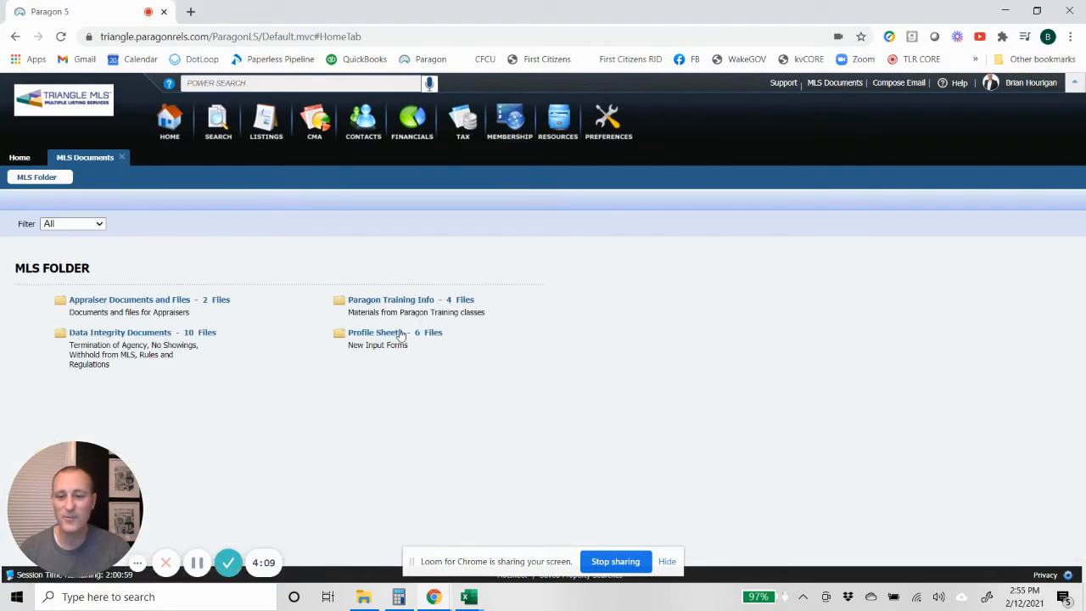
Open the Profile Sheets folder and view Res Profile 2020 09.pdf.
{"action": "left_click", "coordinate": [371, 331]}
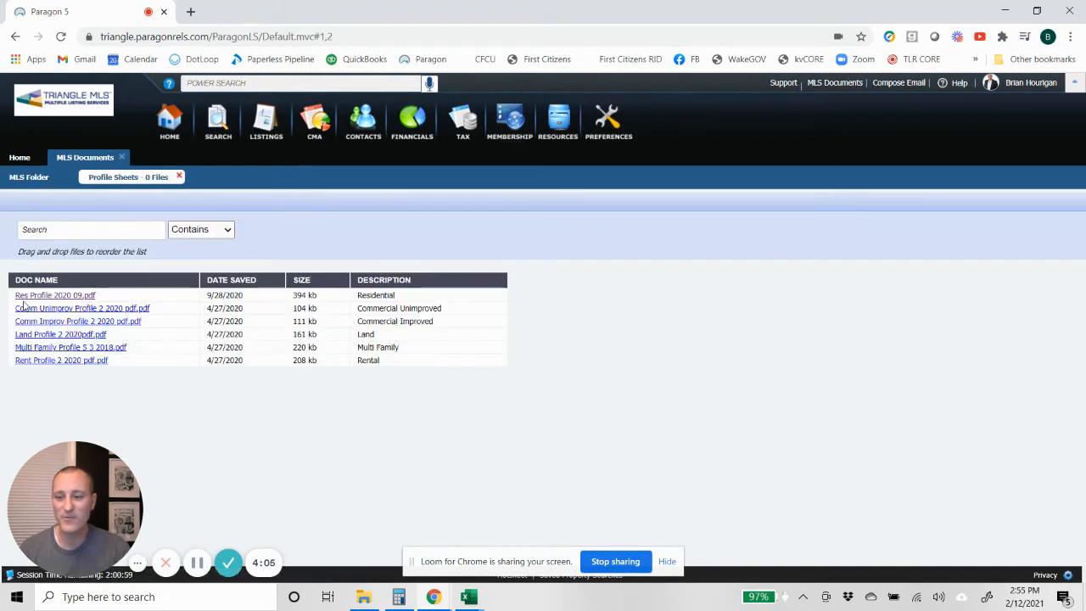
{"action": "mouse_move", "coordinate": [51, 308]}
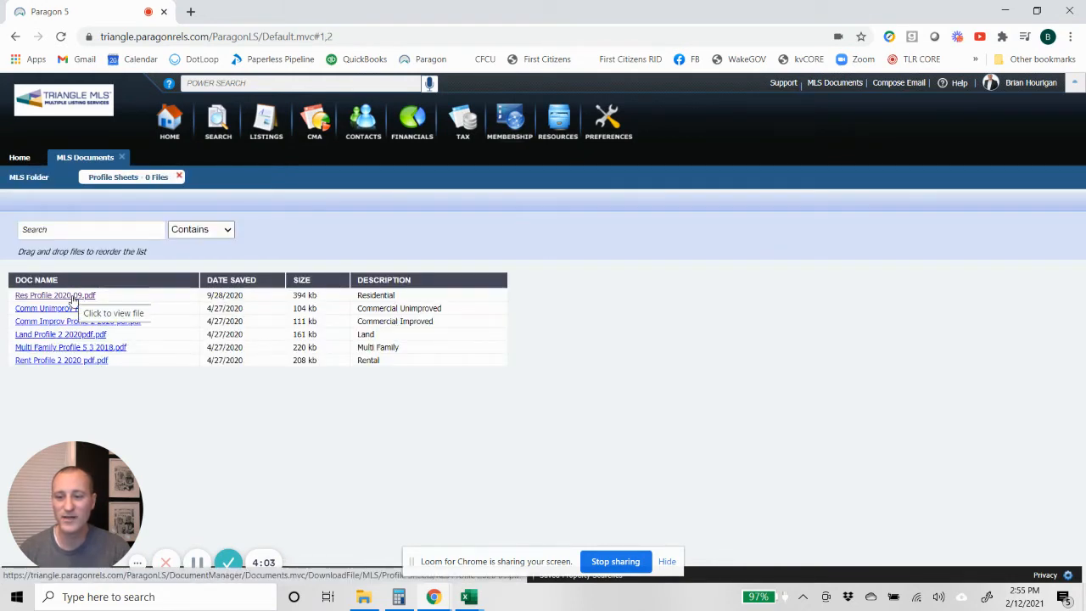
{"action": "left_click", "coordinate": [53, 295]}
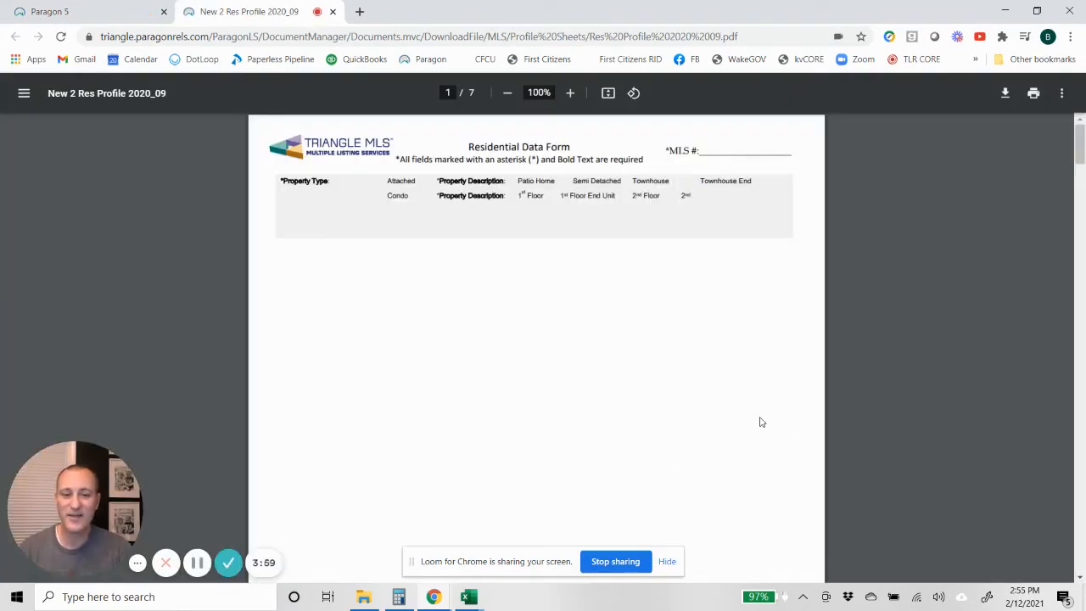
Scroll through pages 1 to 6 of the Residential Data Form PDF.
{"action": "scroll", "scroll_direction": "down", "scroll_amount": 3}
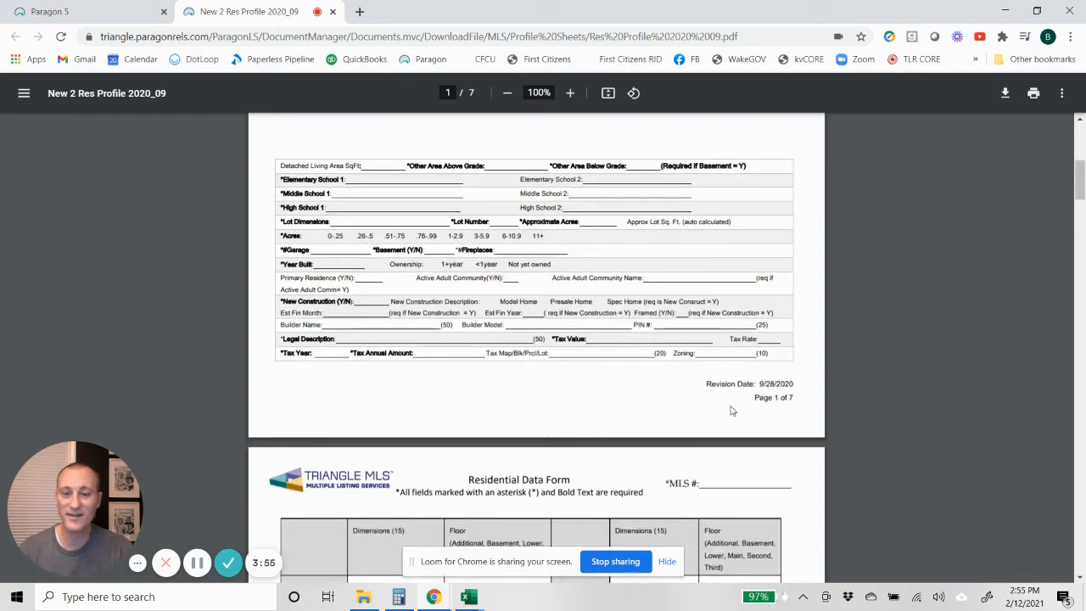
{"action": "scroll", "scroll_direction": "down", "scroll_amount": 3}
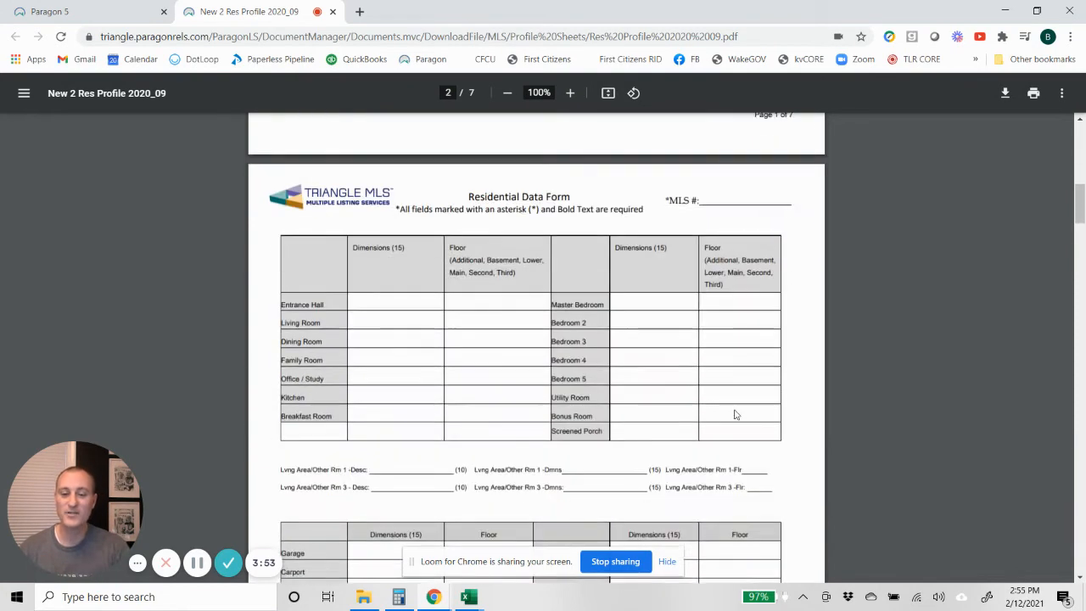
{"action": "scroll", "scroll_direction": "down", "scroll_amount": 3}
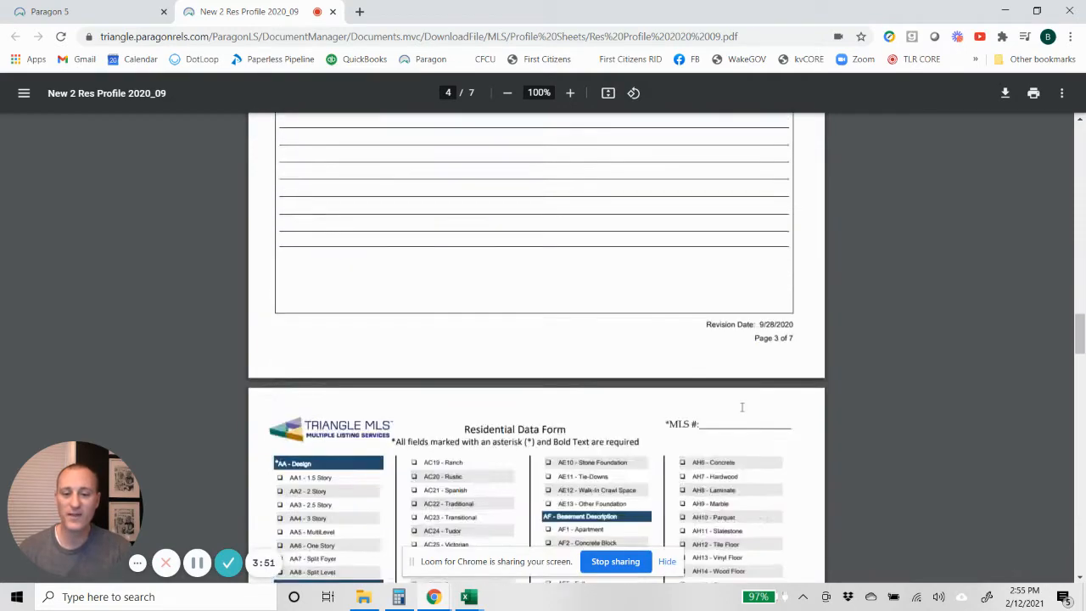
{"action": "scroll", "scroll_direction": "down", "scroll_amount": 3}
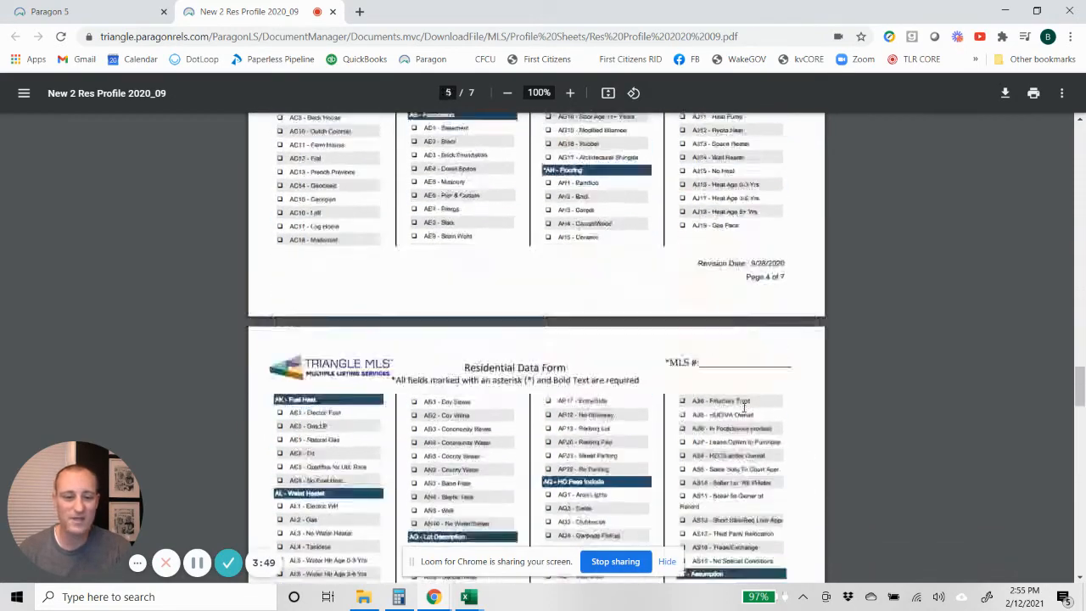
{"action": "scroll", "scroll_direction": "down", "scroll_amount": 3}
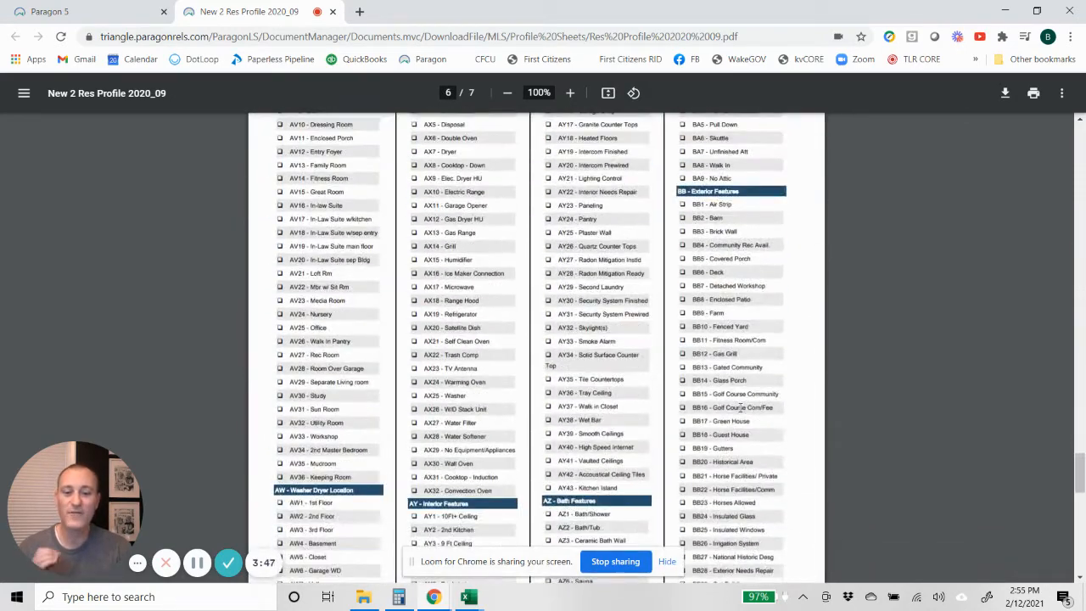
{"action": "scroll", "scroll_direction": "down", "scroll_amount": 3}
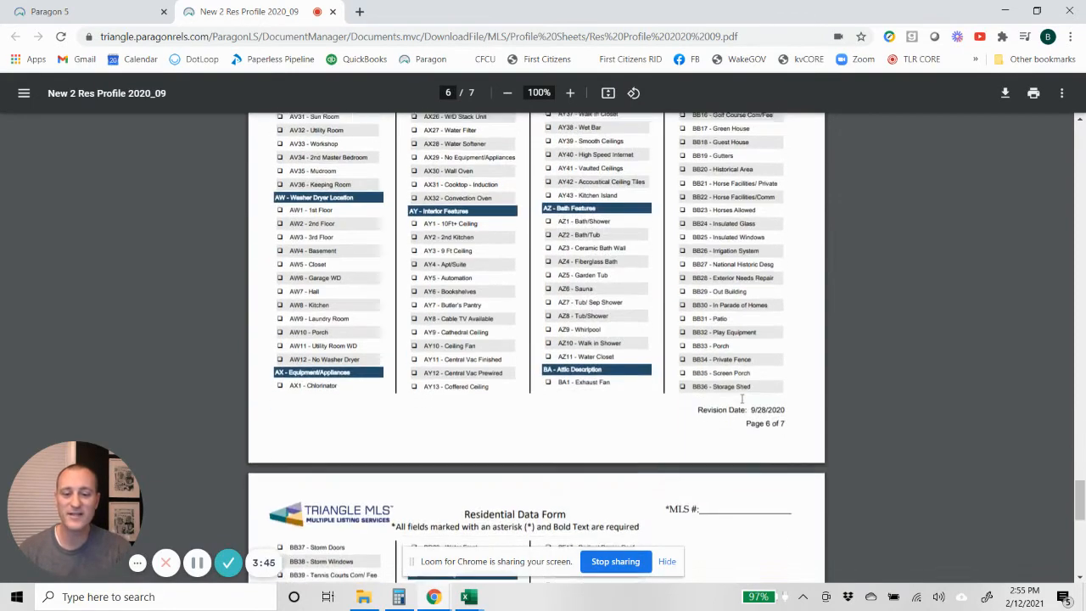
{"action": "scroll", "scroll_direction": "down", "scroll_amount": 3}
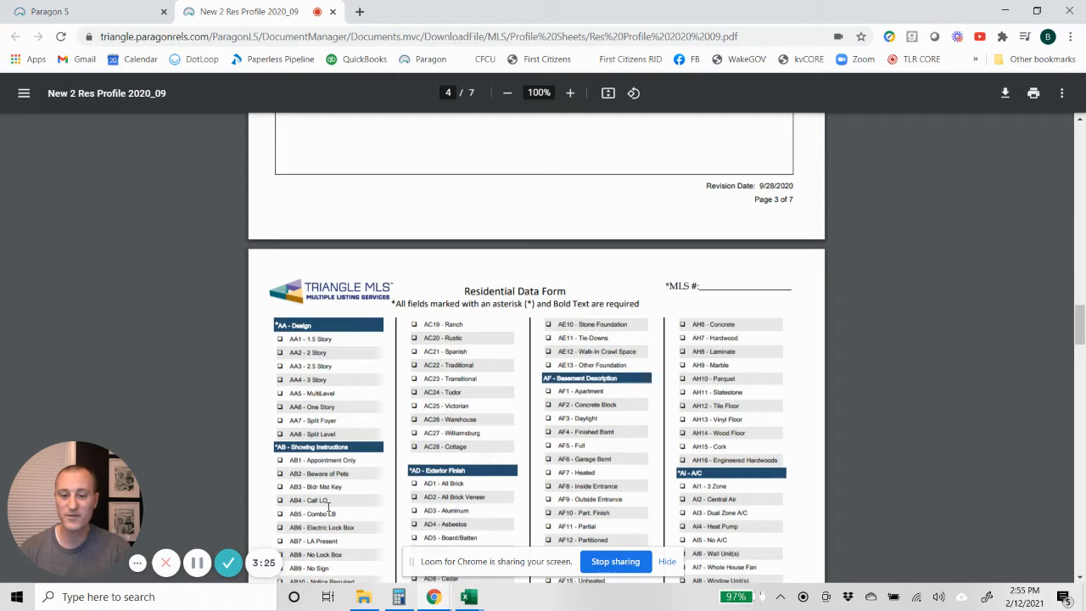
{"action": "scroll", "scroll_direction": "down", "scroll_amount": 3}
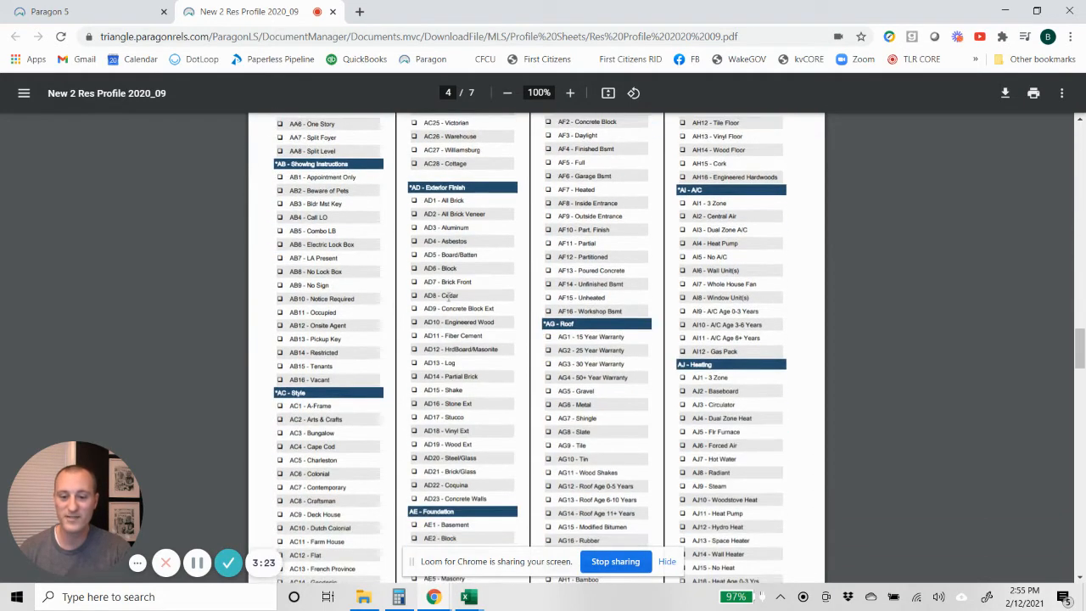
{"action": "scroll", "scroll_direction": "down", "scroll_amount": 3}
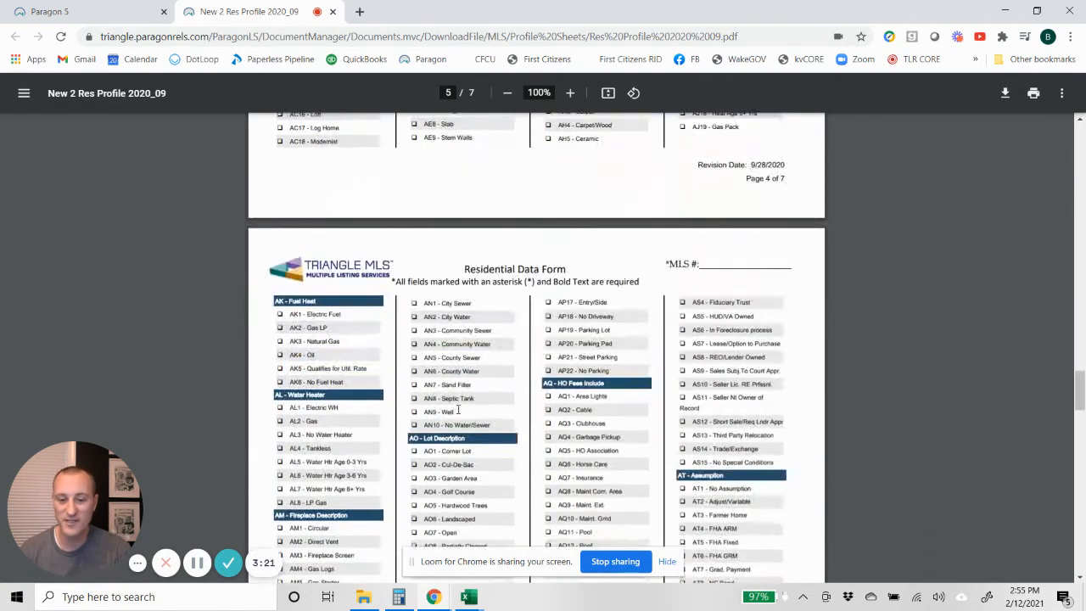
{"action": "scroll", "scroll_direction": "down", "scroll_amount": 3}
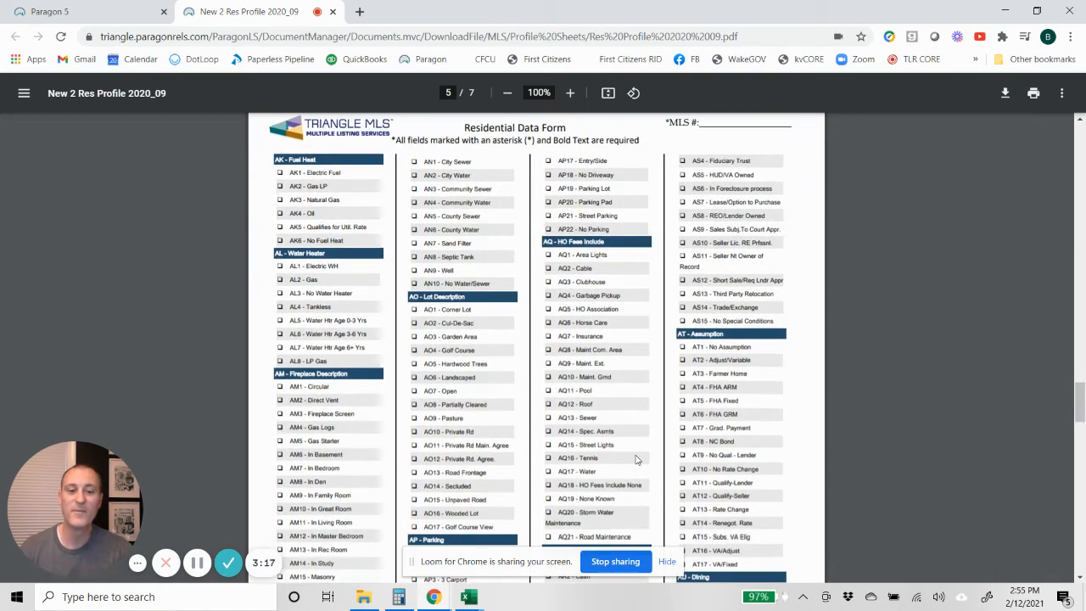
{"action": "scroll", "scroll_direction": "down", "scroll_amount": 3}
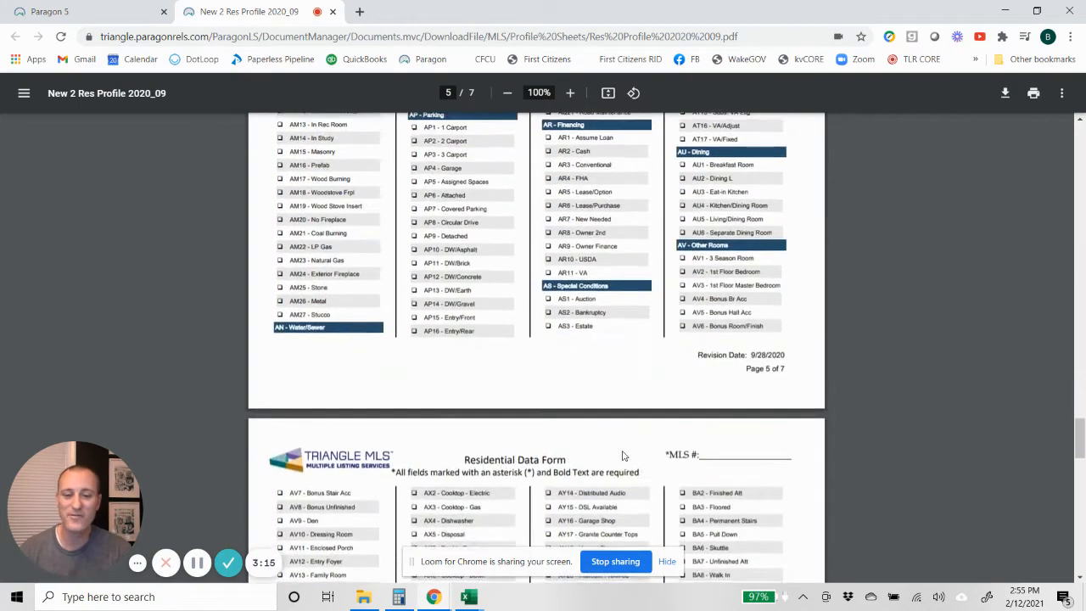
{"action": "scroll", "scroll_direction": "down", "scroll_amount": 3}
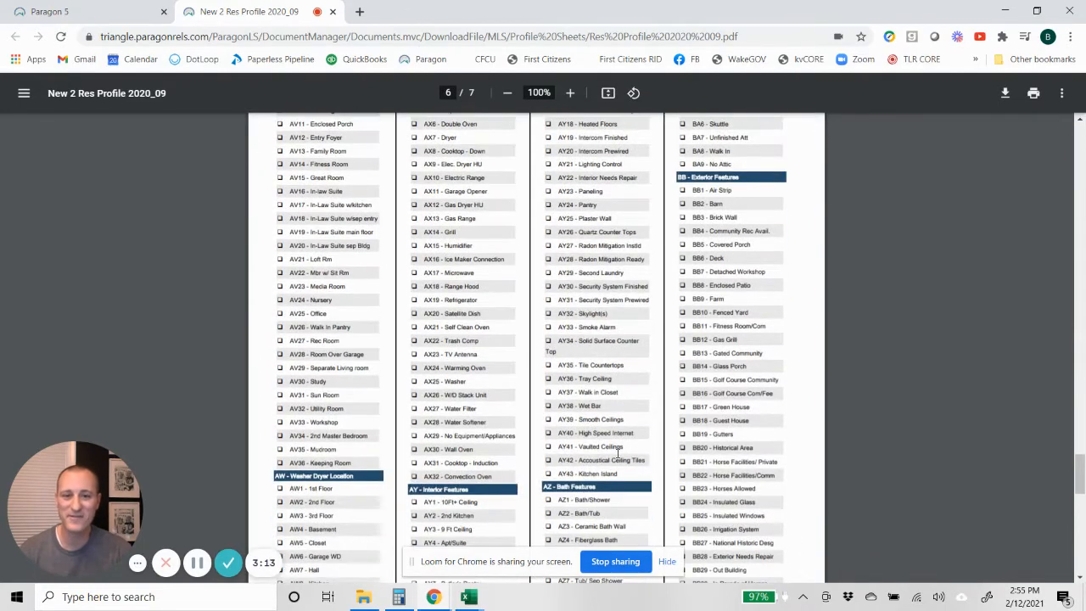